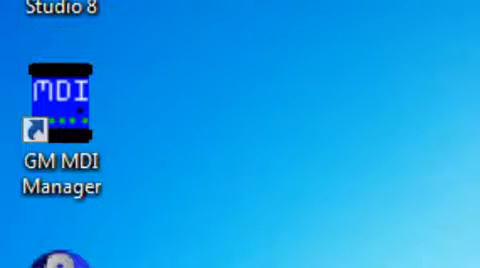
Step: Launch GM MDI Manager from the desktop so the MDI connects over USB as SN 22123631
double_click(56, 100)
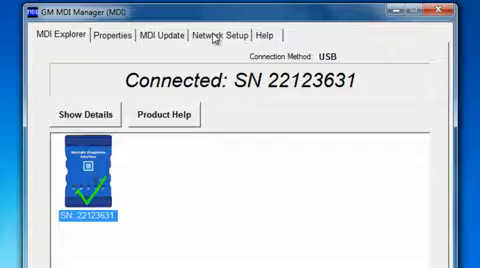
Step: Switch to Network Setup to view the MDI's wireless interface settings
left_click(204, 36)
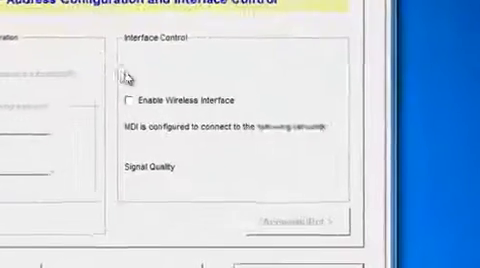
Step: Enable the wireless interface and continue to the access point security settings
left_click(128, 98)
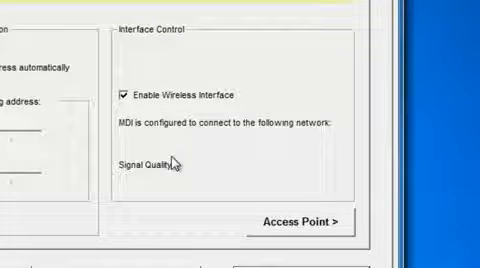
left_click(296, 220)
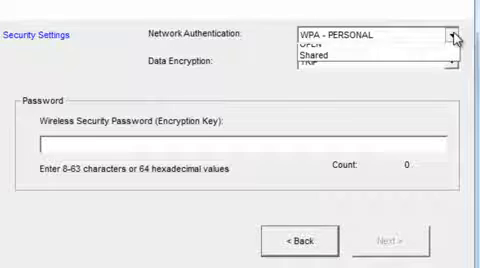
Step: List the network authentication types: WPA-PERSONAL, WPA2-PERSONAL, OPEN and Shared
left_click(462, 36)
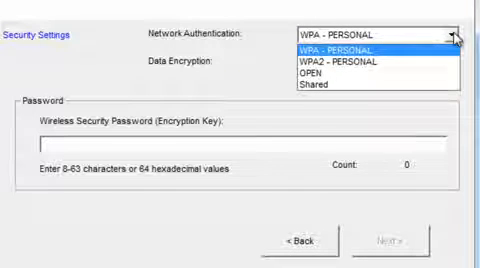